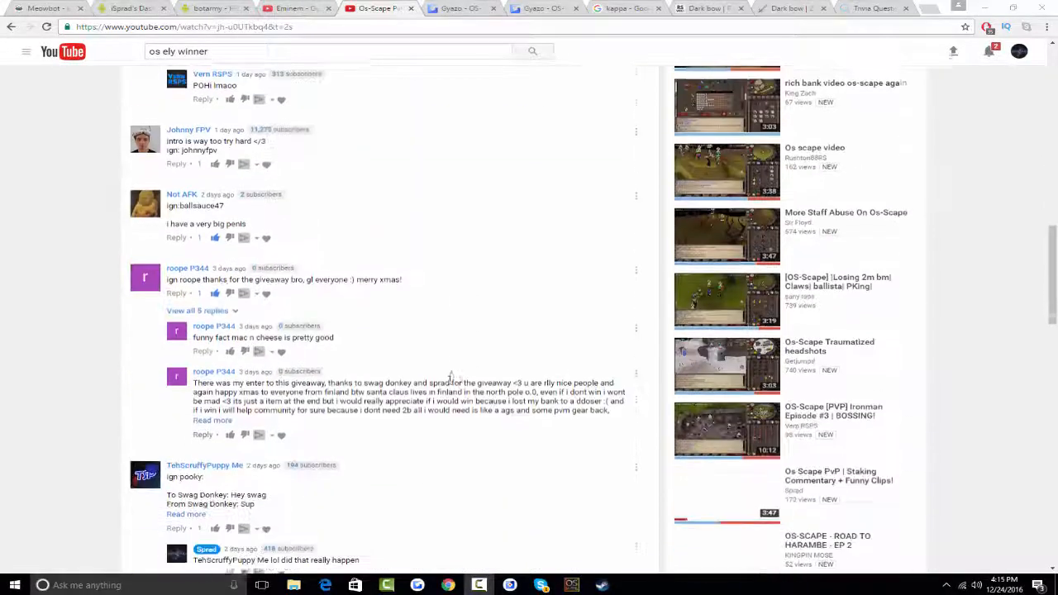
Step: Scroll to the subway-subs comment containing the 'jer' match and clear its text selection
scroll("down", 3)
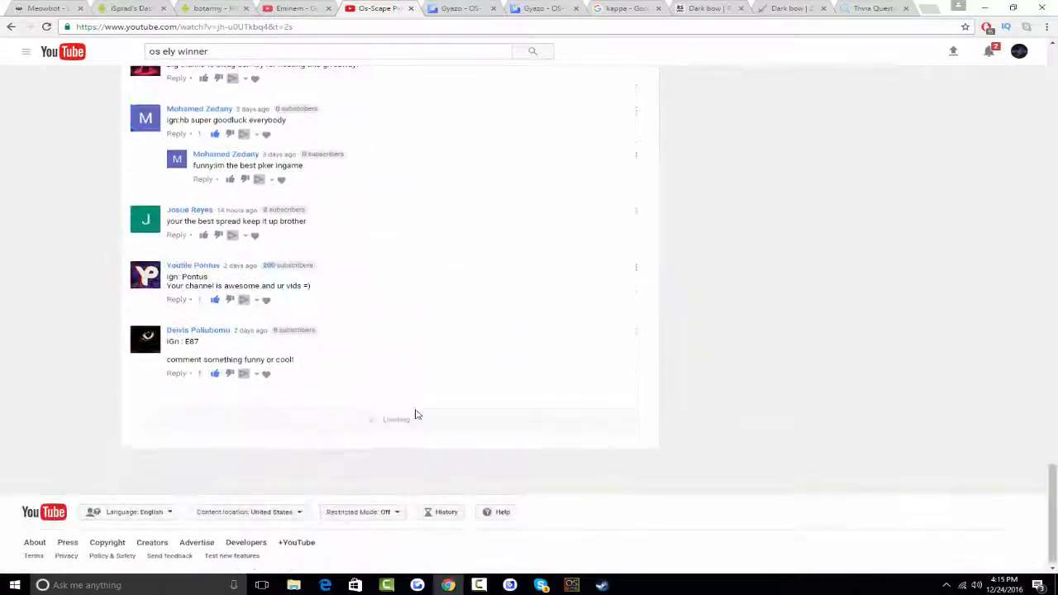
scroll("down", 3)
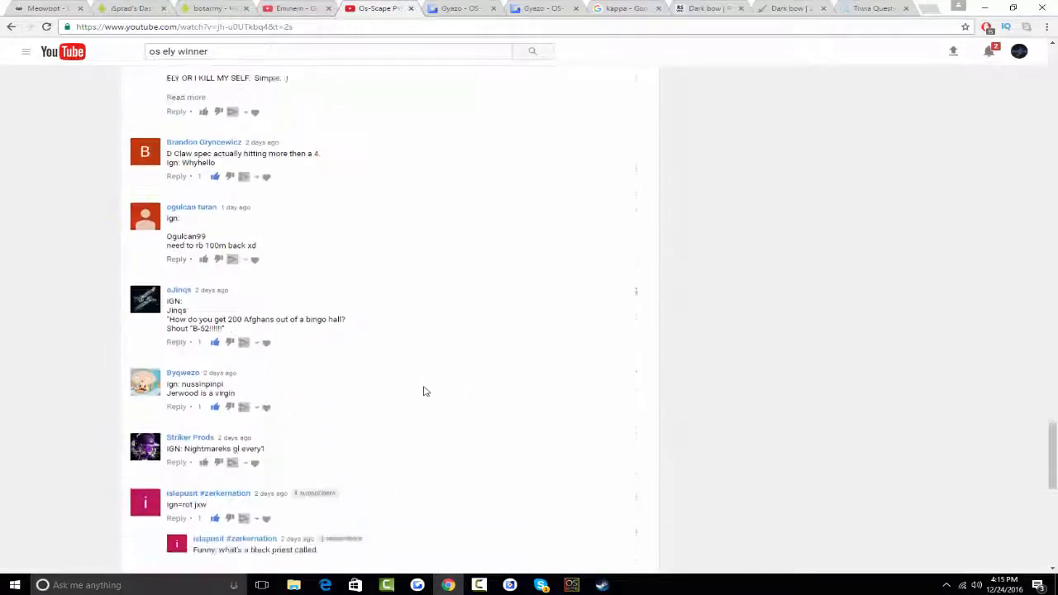
scroll("down", 3)
type("jer")
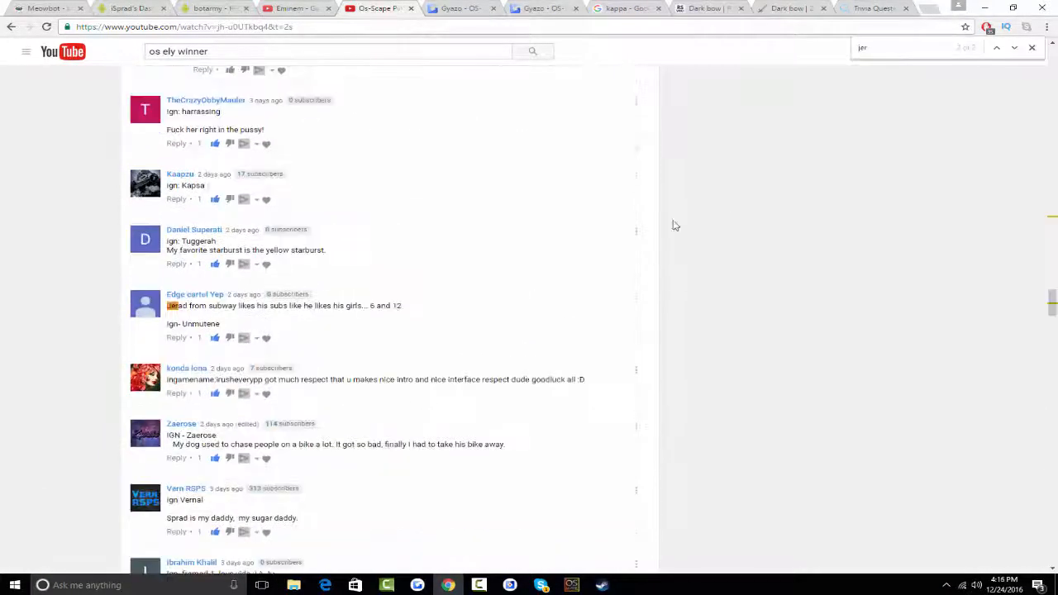
mouse_move(564, 523)
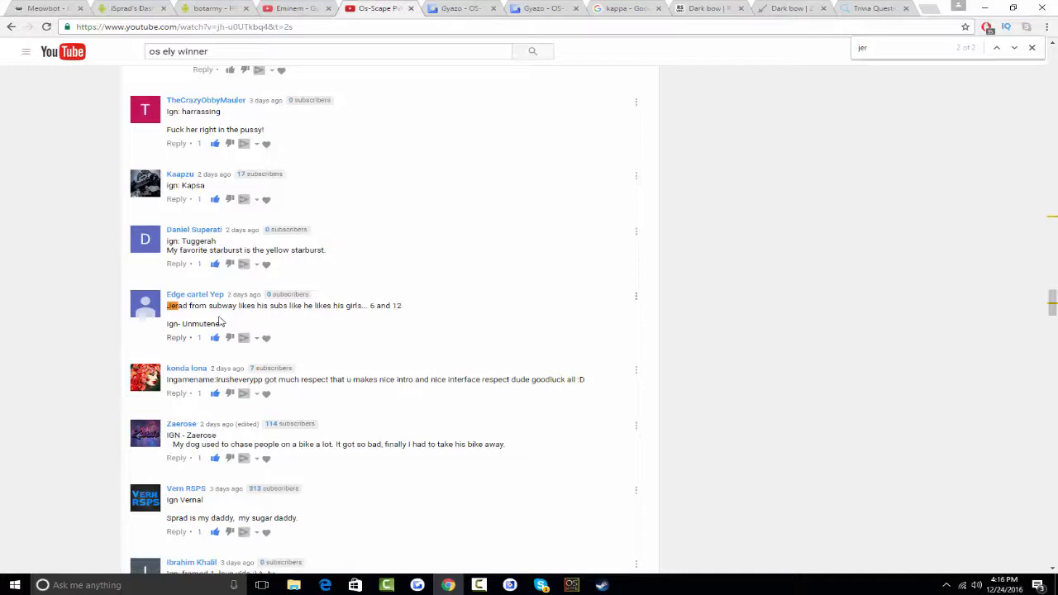
mouse_move(192, 388)
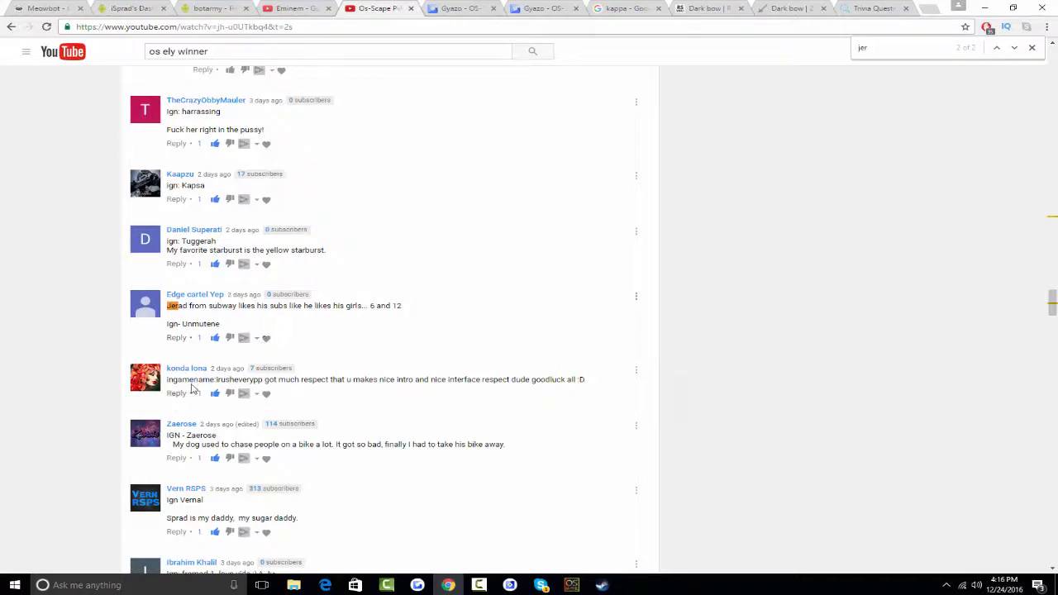
mouse_move(299, 362)
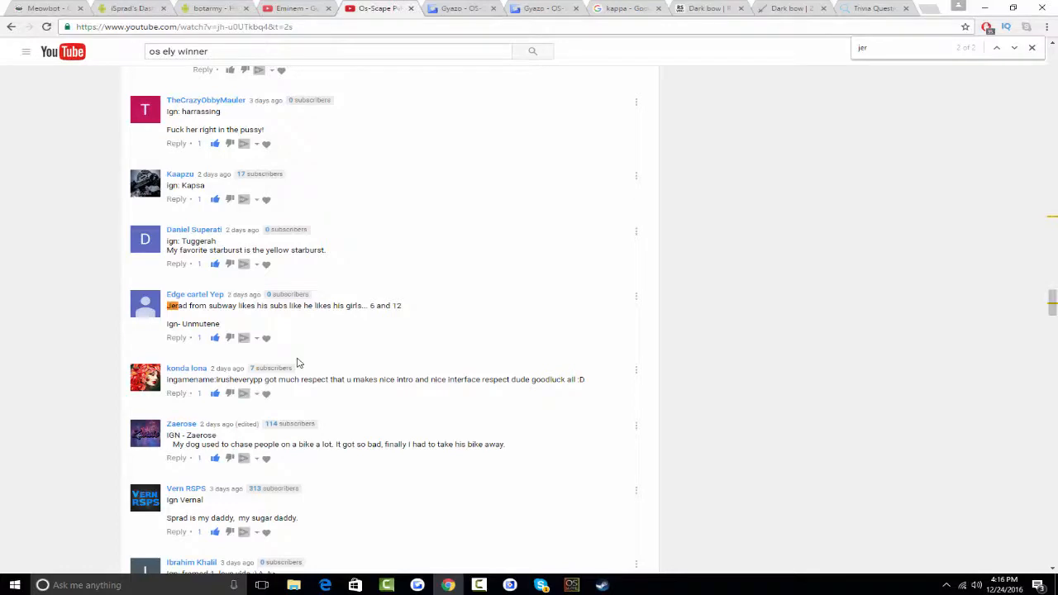
mouse_move(225, 323)
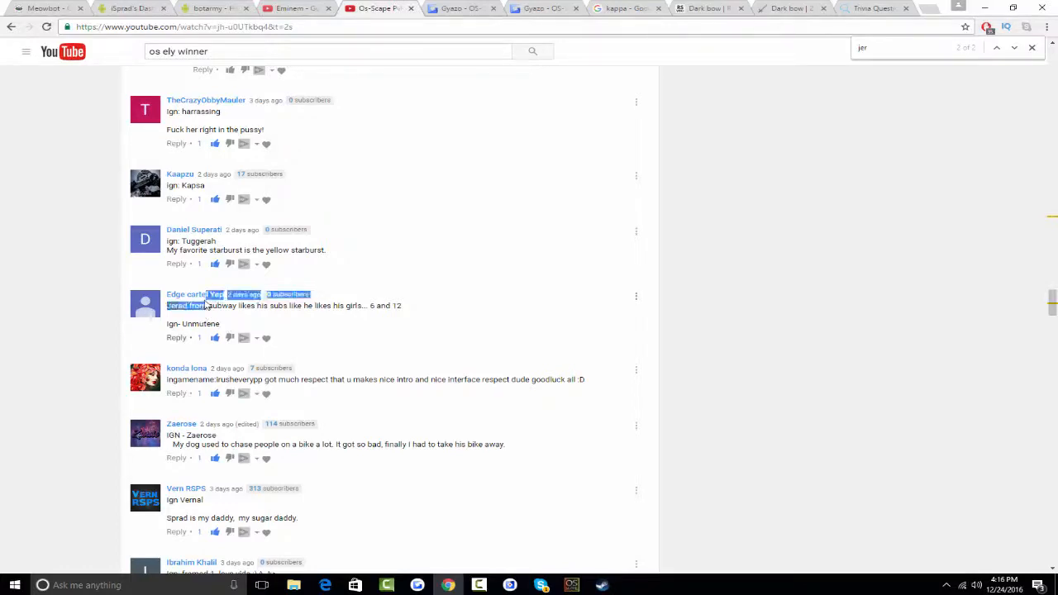
left_click(186, 293)
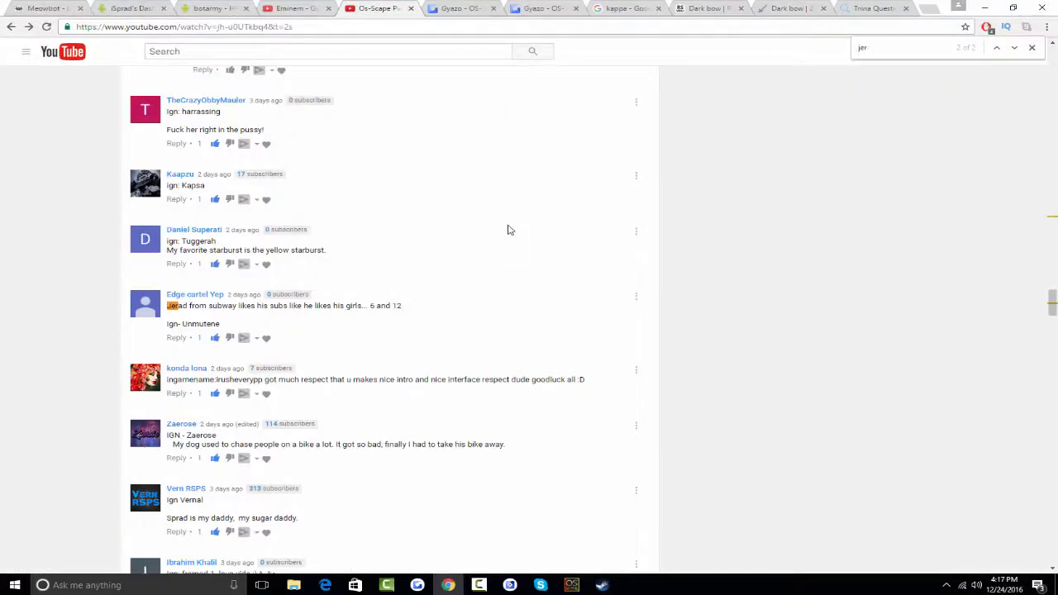
mouse_move(390, 300)
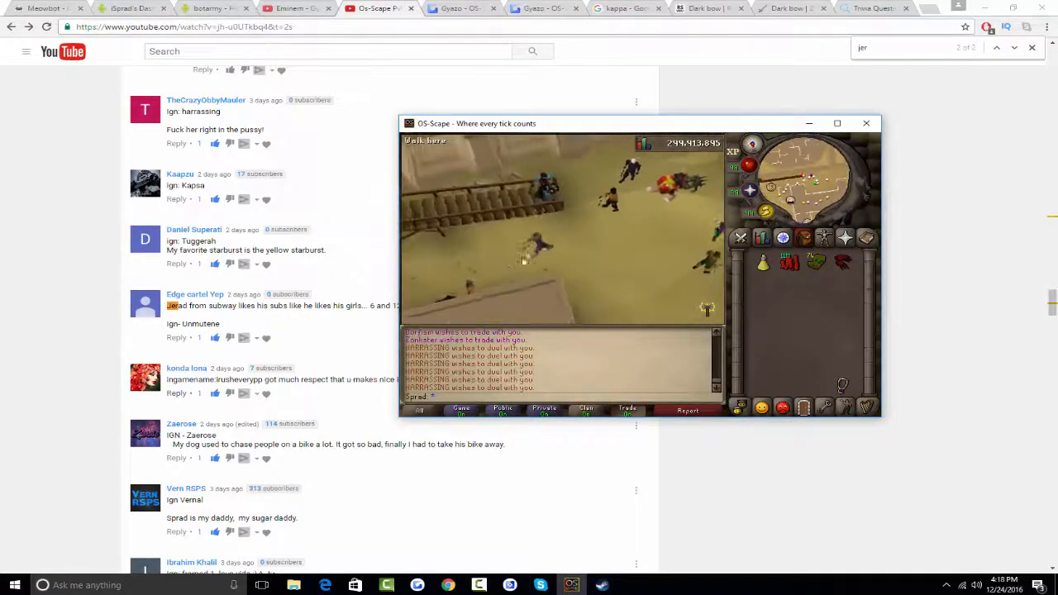
Step: Show the OS-Scape account's bank, then minimize the game window
left_click(508, 174)
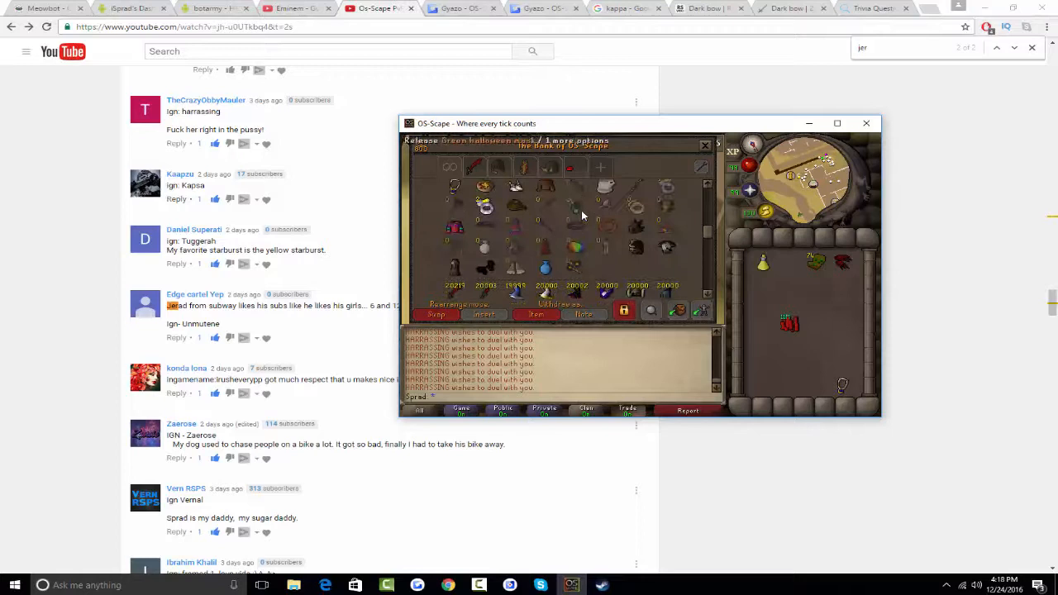
left_click(866, 123)
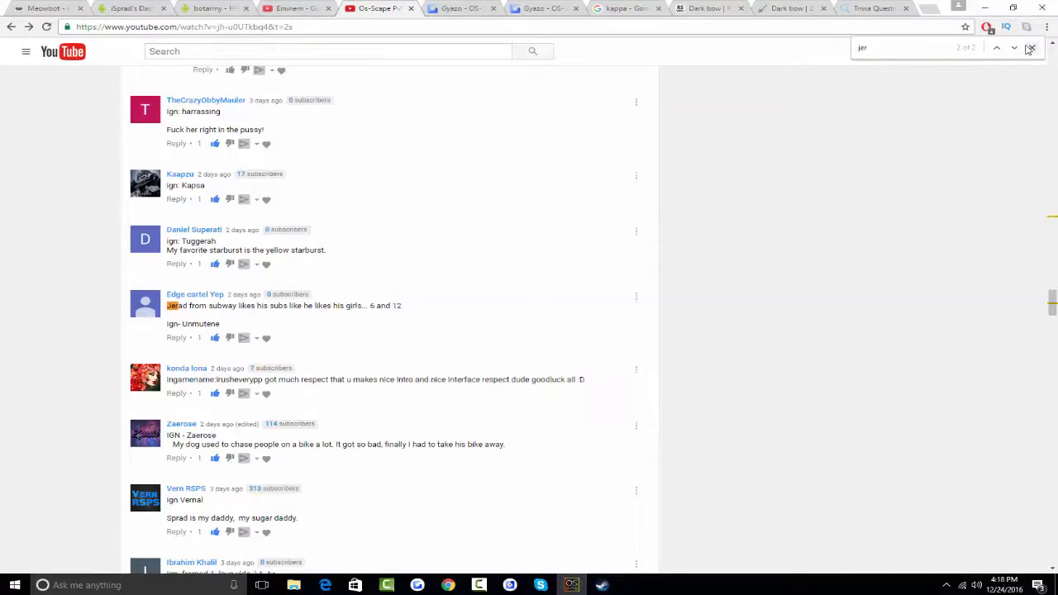
Step: Close the 'jer' find-in-page bar and scroll the giveaway comments
left_click(1019, 51)
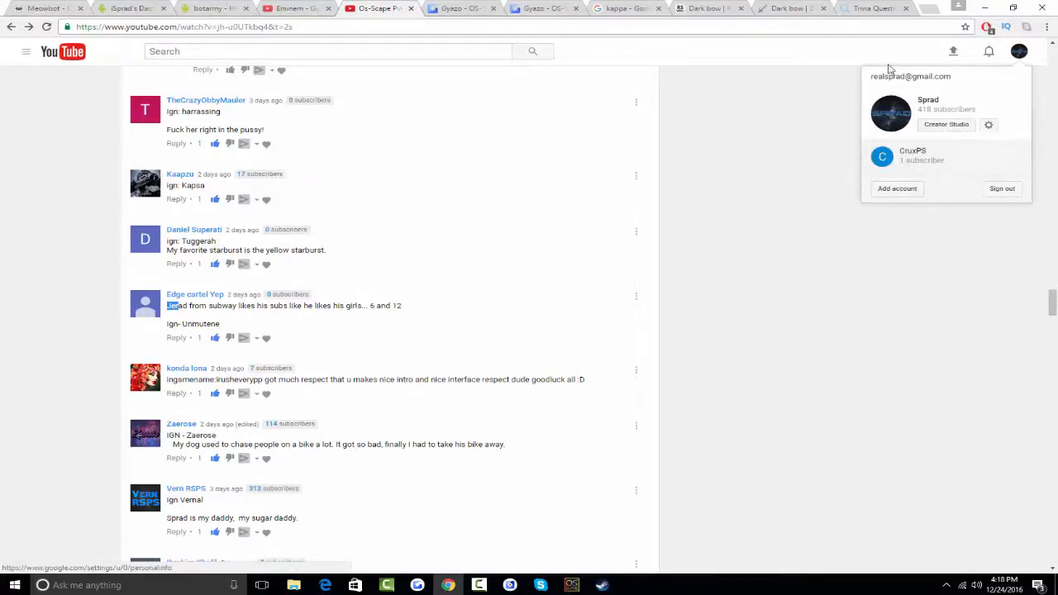
scroll("down", 3)
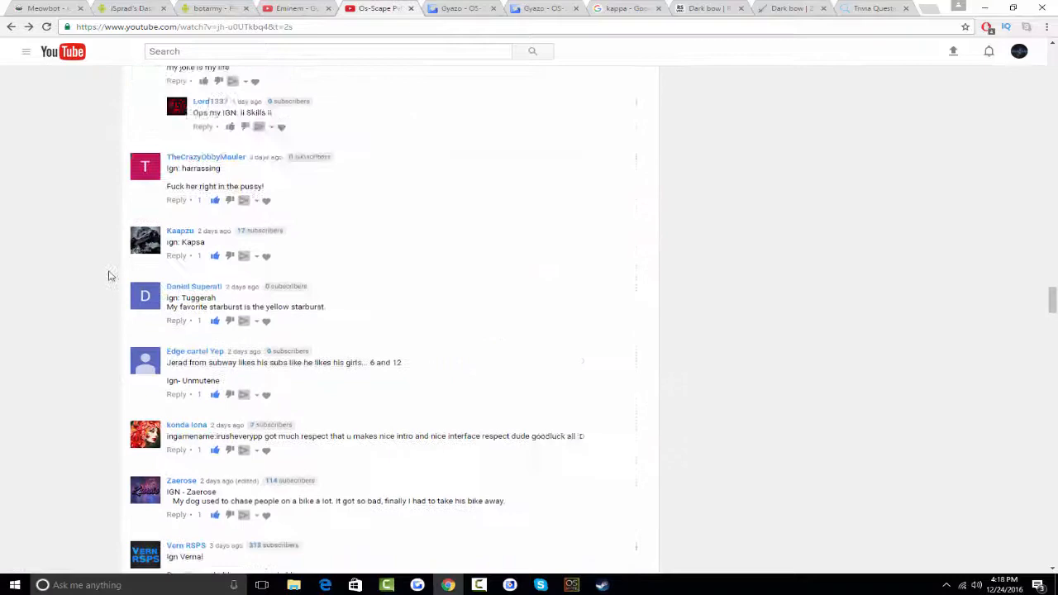
scroll("down", 3)
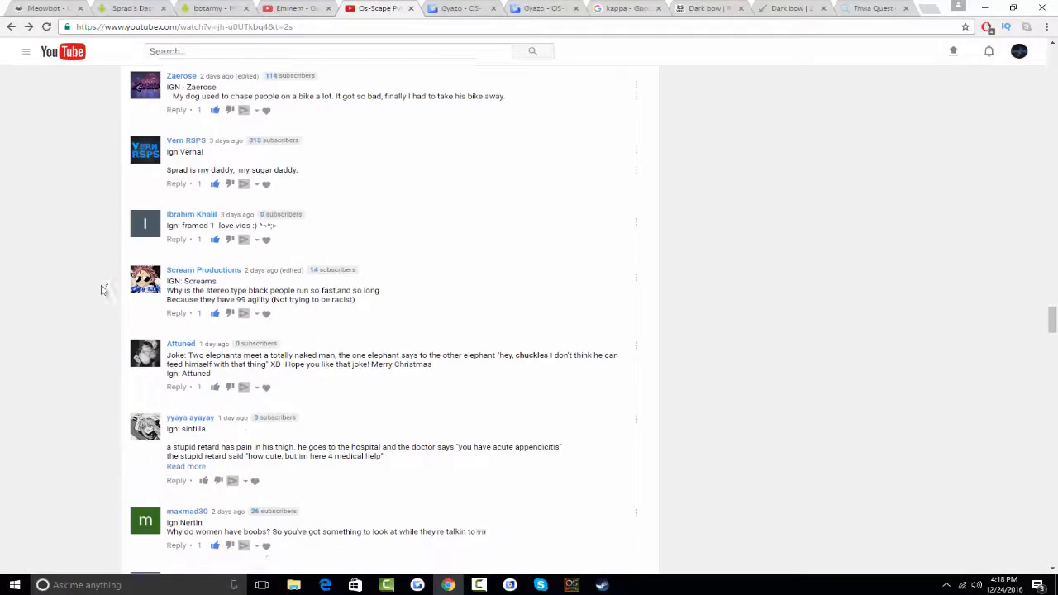
scroll("down", 3)
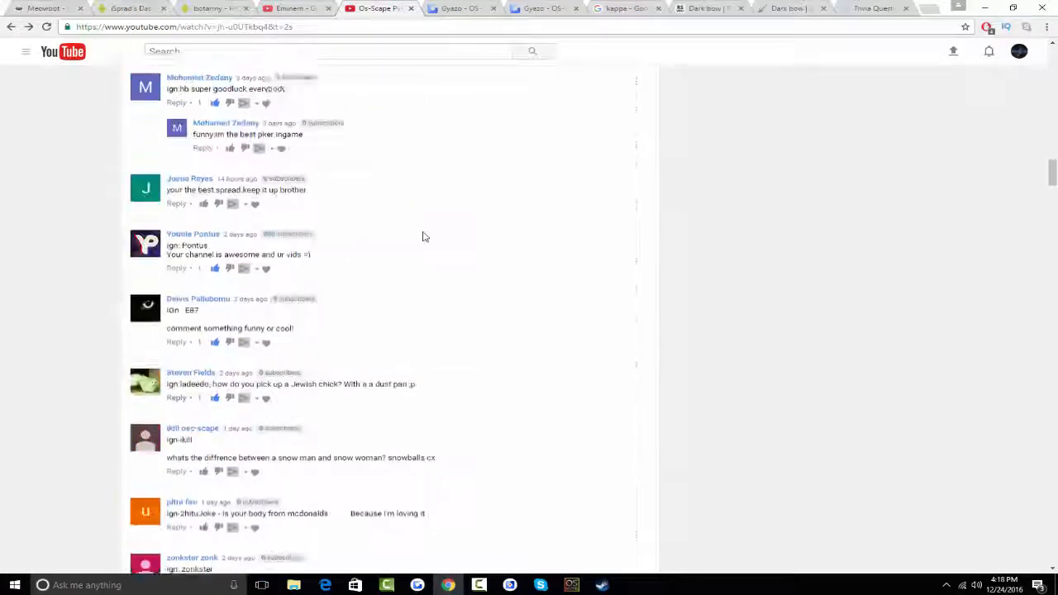
scroll("up", 3)
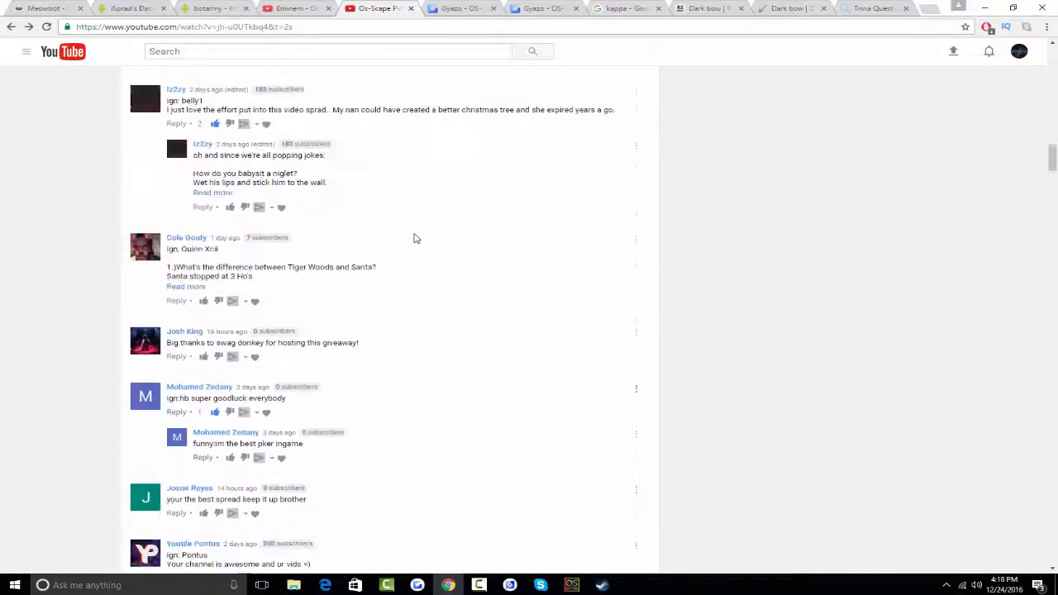
scroll("down", 3)
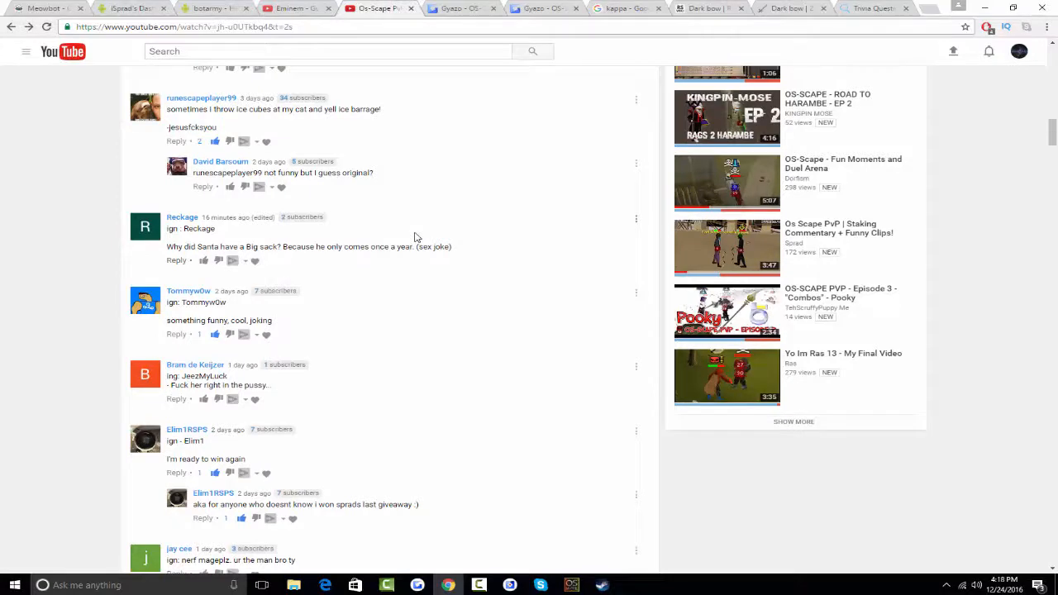
scroll("down", 3)
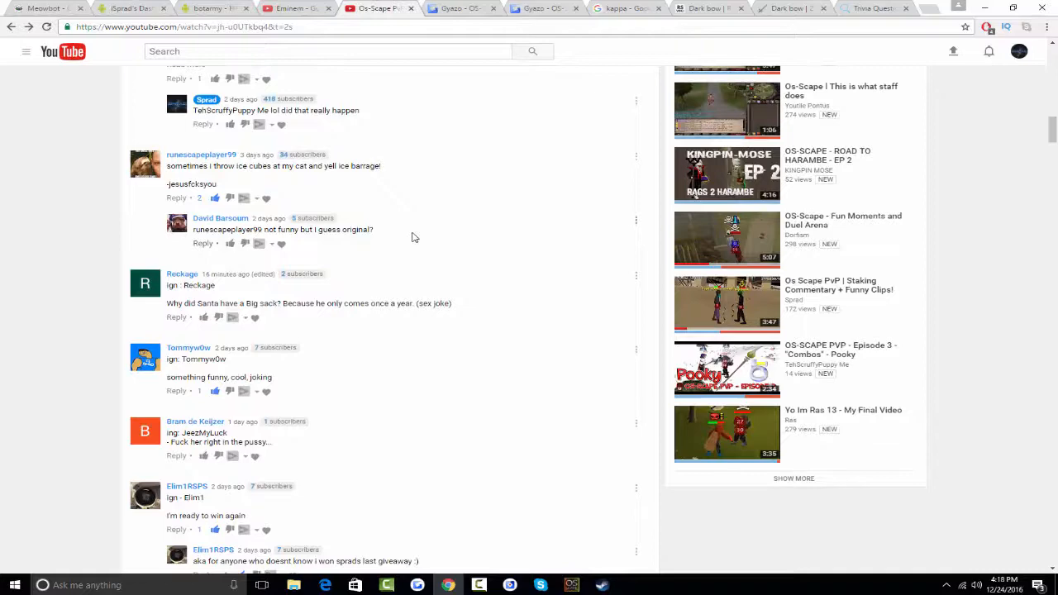
scroll("up", 3)
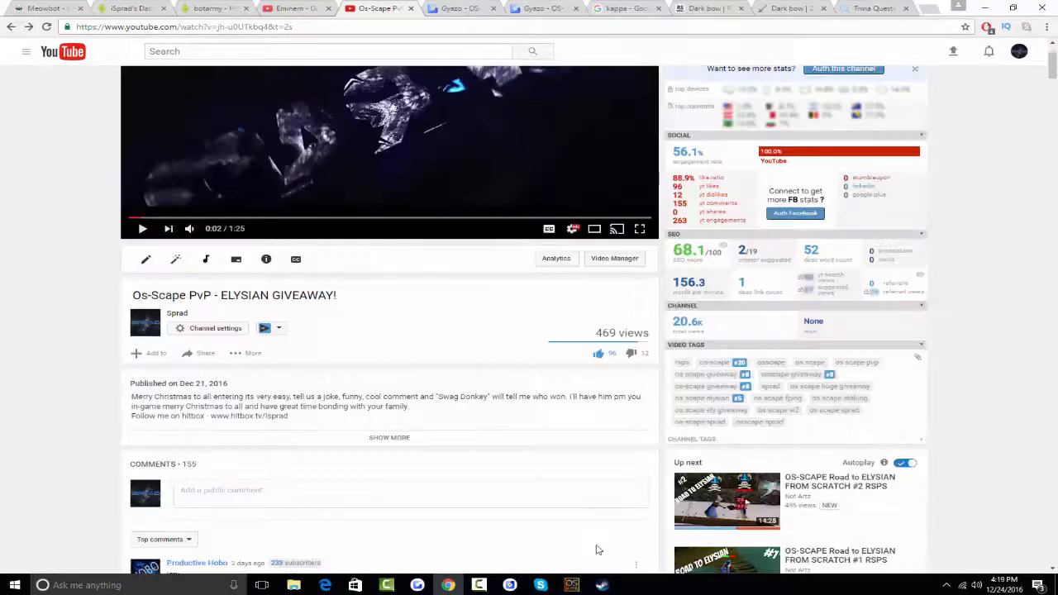